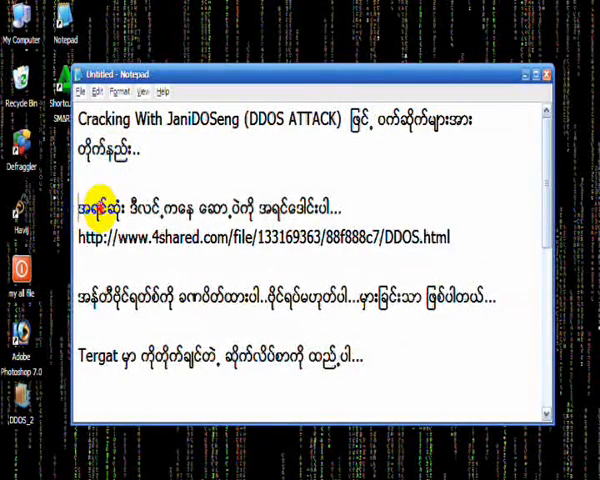
- Select the 4shared DDOS.html download link line in the Burmese note and copy it
left_click_drag(82, 208, 344, 208)
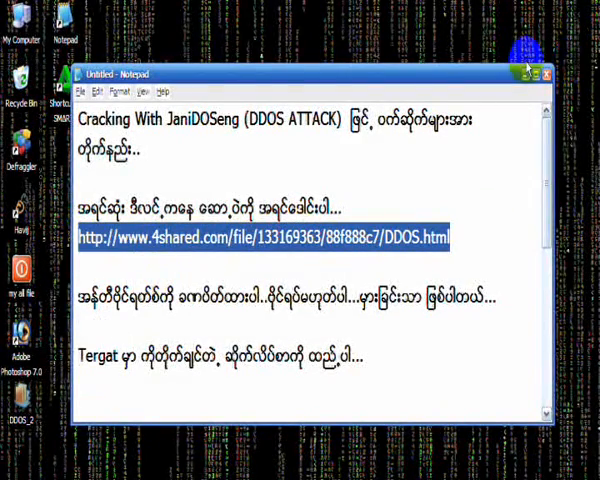
mouse_move(184, 36)
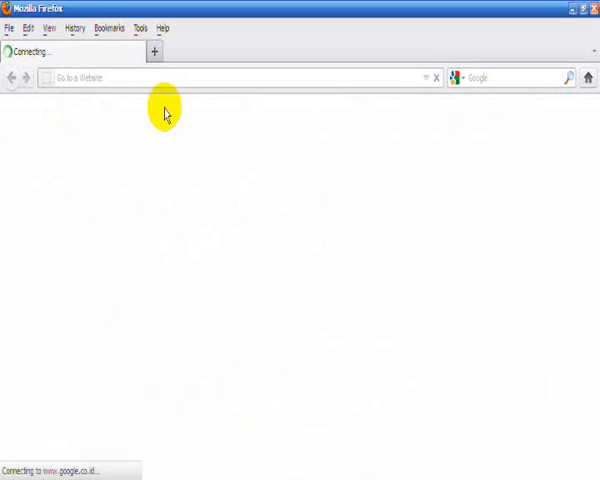
- Paste the copied DDOS.html download link into the Firefox address bar
right_click(84, 78)
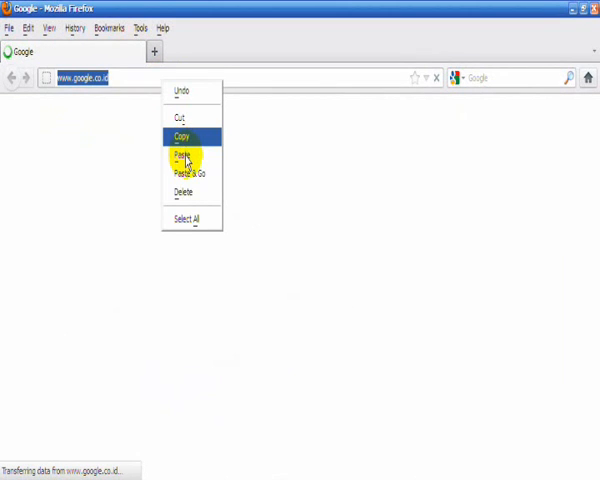
left_click(180, 152)
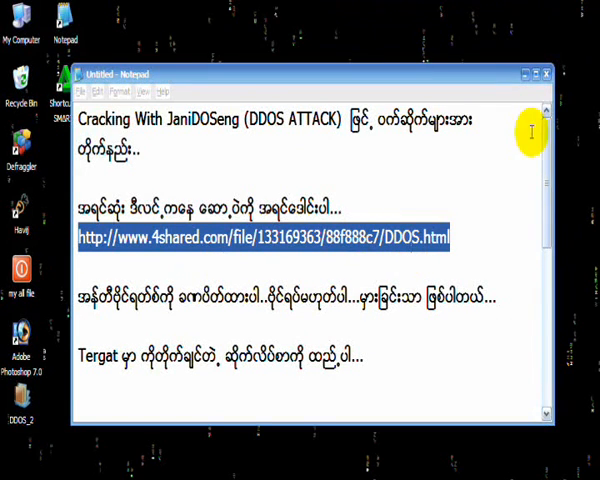
- Run the WinRAR wizard to extract the DDOS archive to the desktop destination folder
left_click(548, 72)
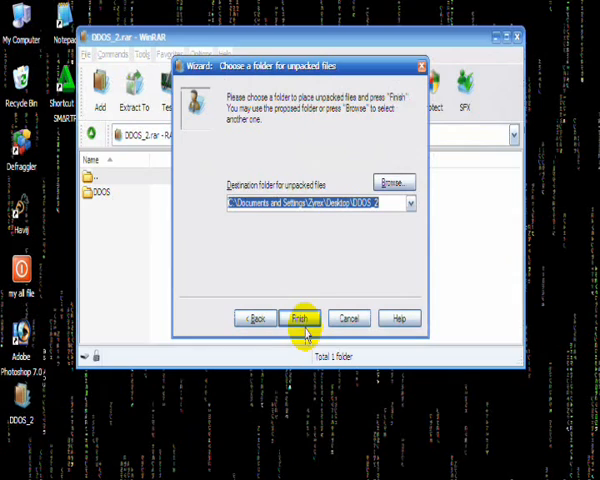
left_click(300, 318)
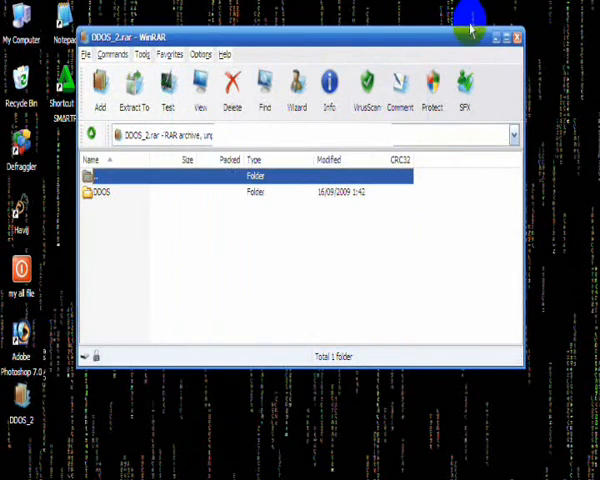
mouse_move(348, 262)
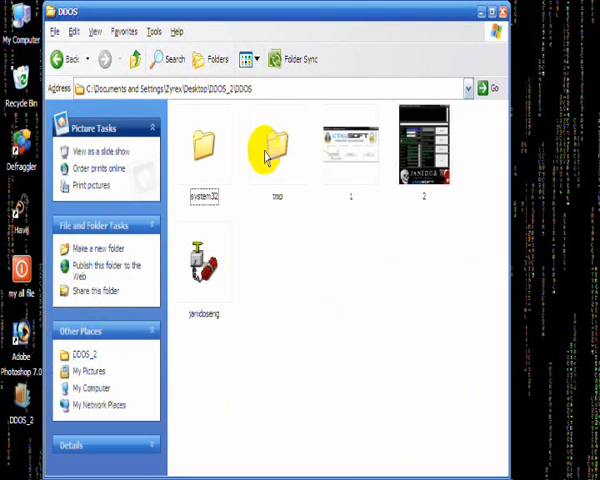
- Launch the janidoseng executable from the extracted DDOS folder
left_click(204, 258)
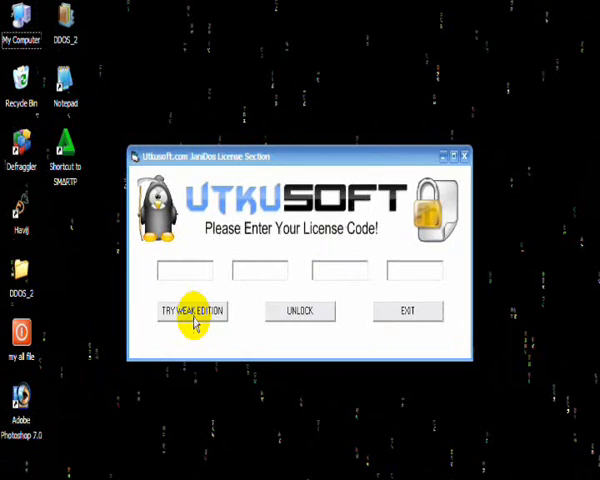
- Choose TRY WEAK EDITION to start JaniDOS without a license code
left_click(190, 312)
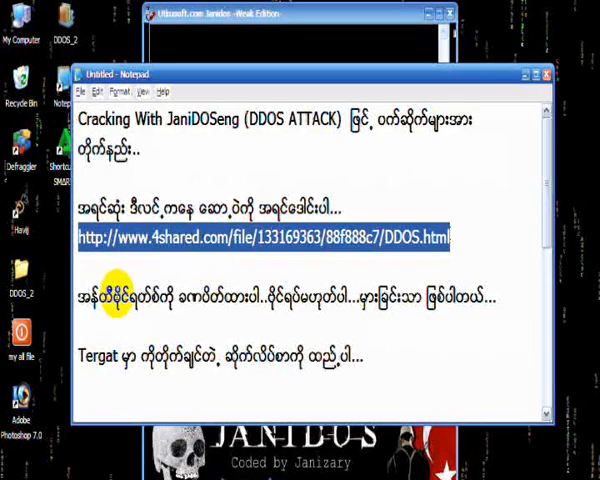
- Scroll the Notepad instructions down to the megabit connection and timeout lines
scroll("down", 3)
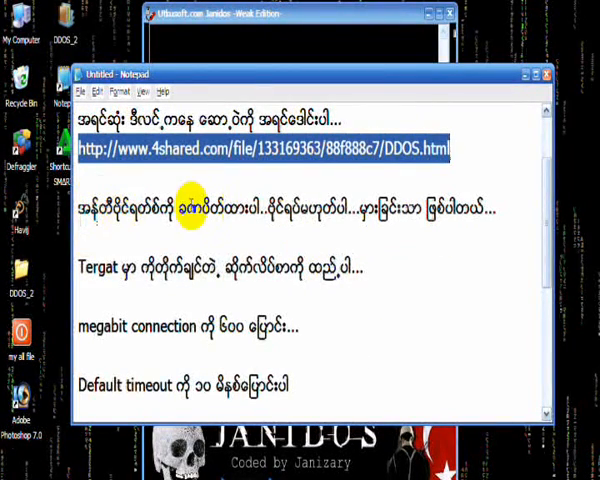
mouse_move(96, 276)
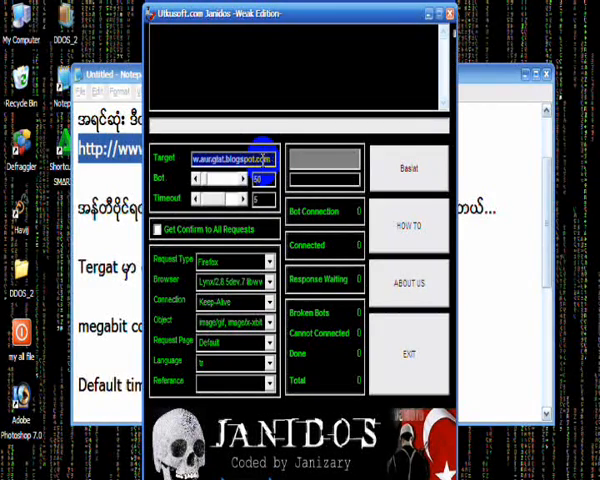
mouse_move(90, 292)
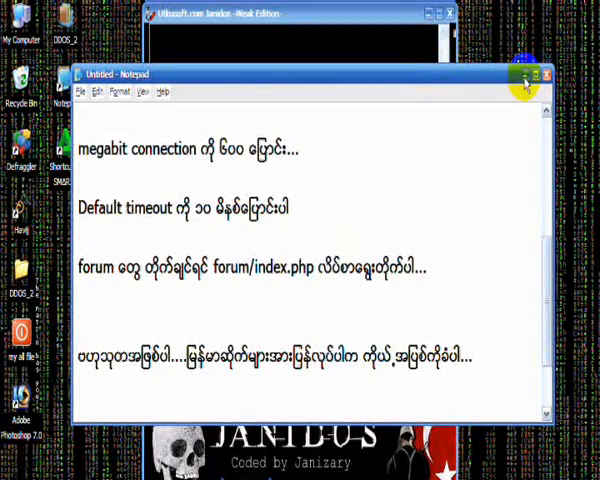
- Minimize Notepad, set Request Page to Default and enable Set Confirm to All Requests
left_click(544, 72)
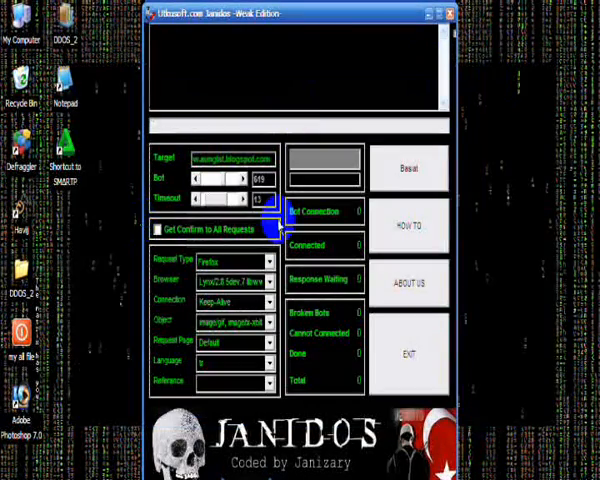
mouse_move(116, 244)
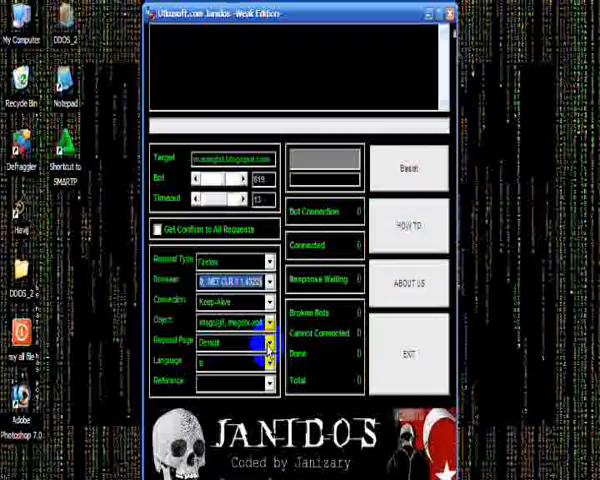
left_click(270, 344)
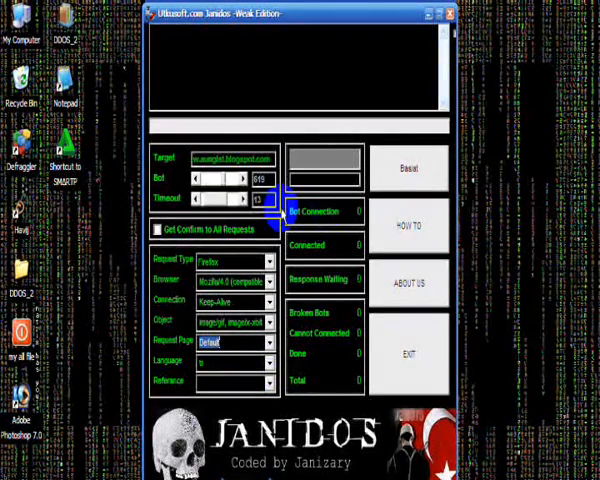
left_click(158, 228)
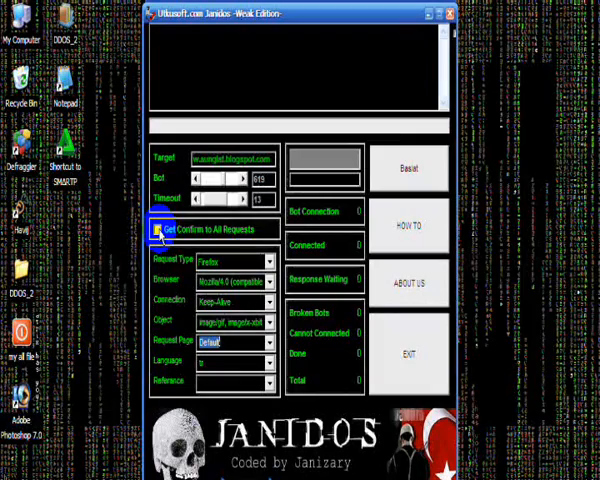
left_click(162, 228)
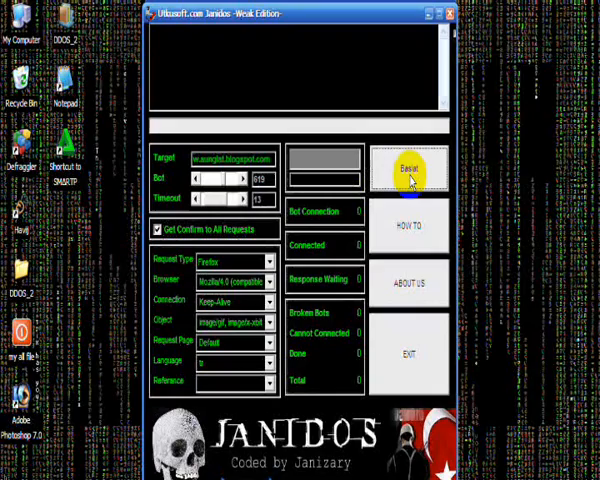
- Halt the running demo operation with the Stop button in the JaniDOS window
left_click(406, 168)
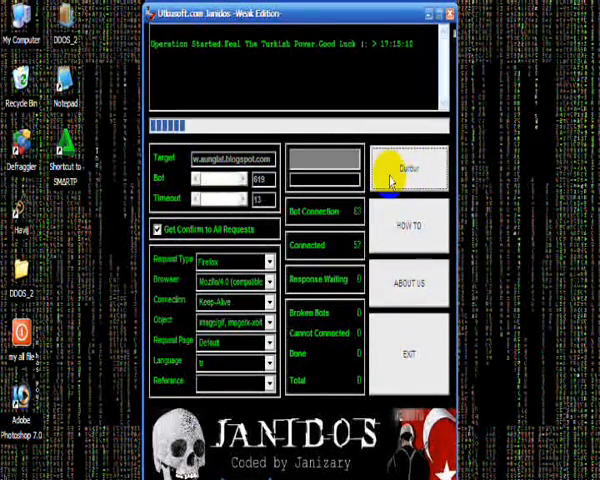
left_click(408, 168)
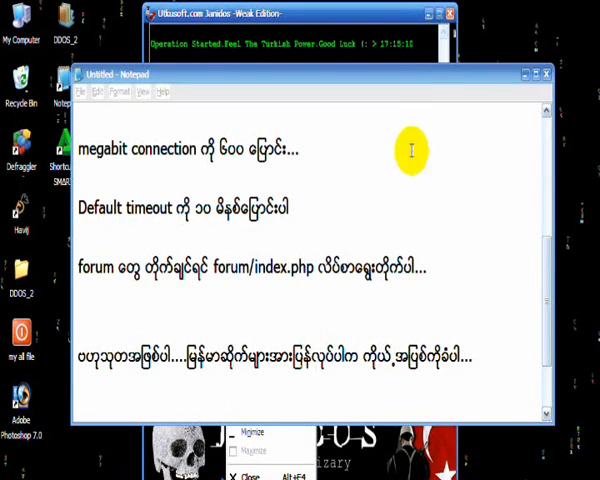
mouse_move(450, 16)
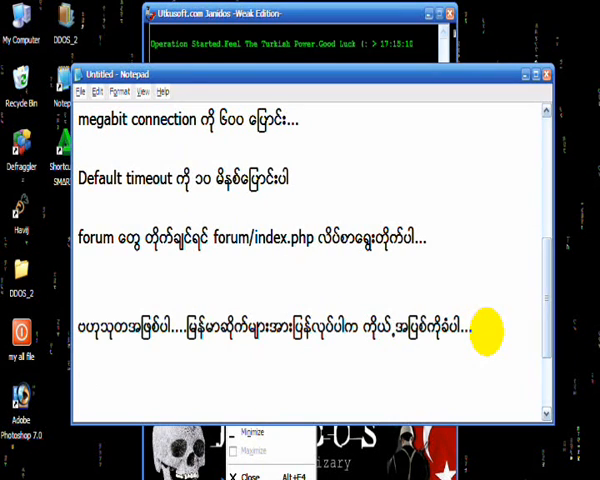
- Begin a new Burmese line with 'ကွန်' and decline sending the JaniDOS error report
type("ကွန်")
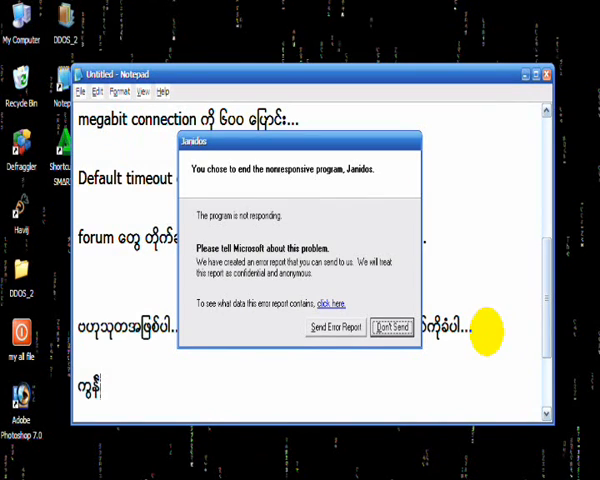
mouse_move(484, 330)
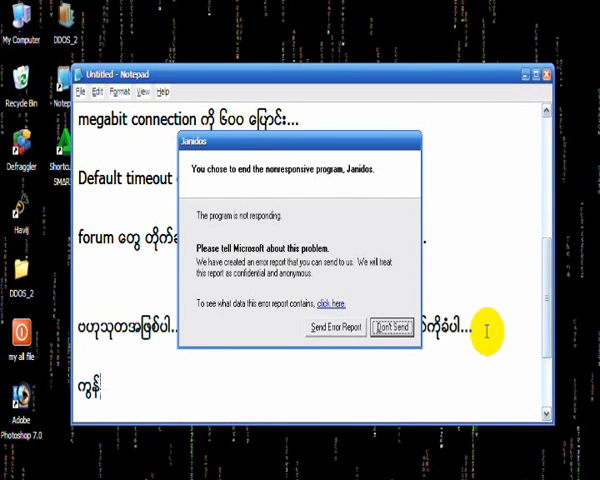
left_click(392, 328)
type("ပြ")
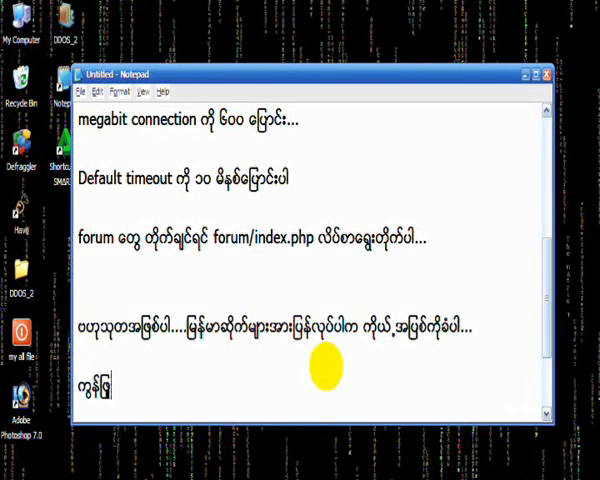
- Finish the Burmese closing sentence and end the note with the sign-off 'see u...bye'
type("တာ ၅ လုံးလောက်ကနေ တိုက်")
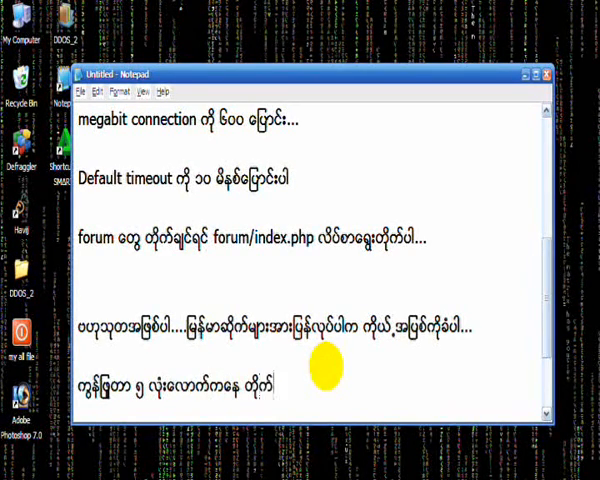
type("လိုက်တော့...")
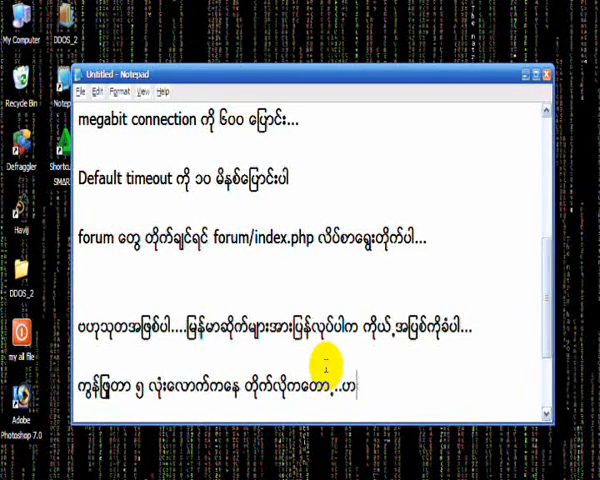
type("ဟ")
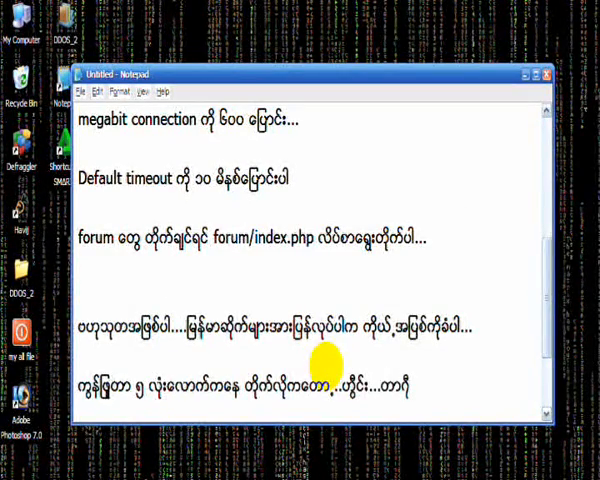
type("ကွက်အတွင်းသွားတယ်...မ")
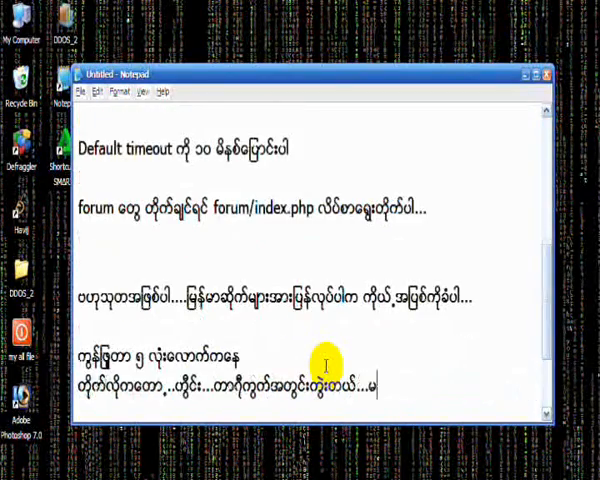
type("ယ်")
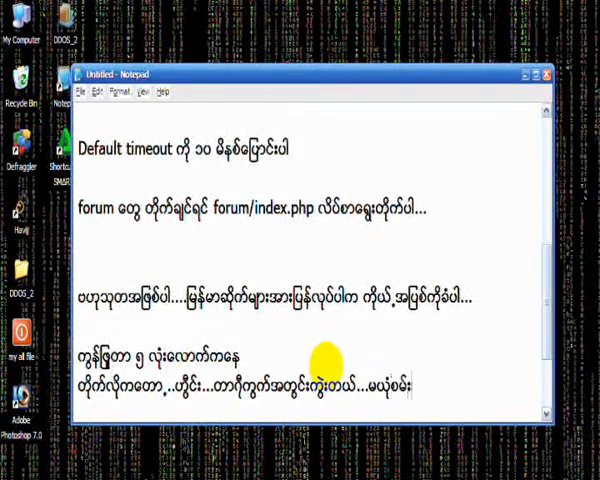
type("ကြည့်ပေါ့.")
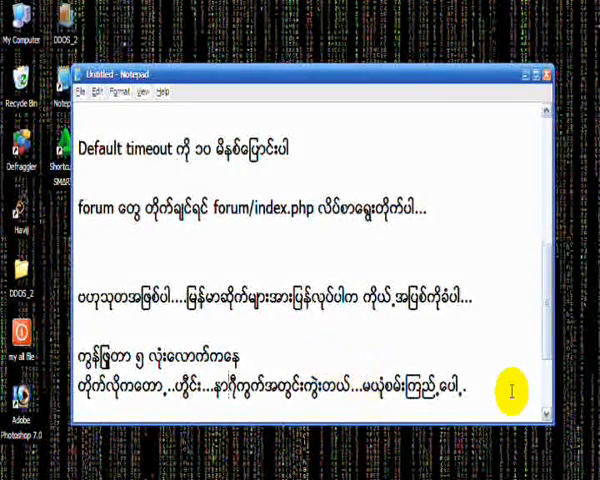
scroll("down", 3)
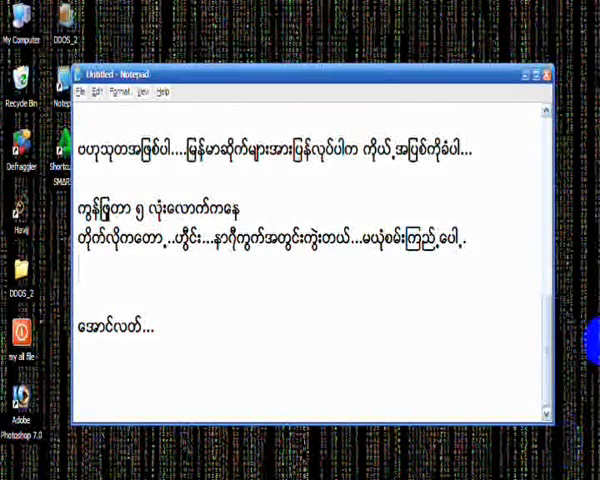
mouse_move(198, 340)
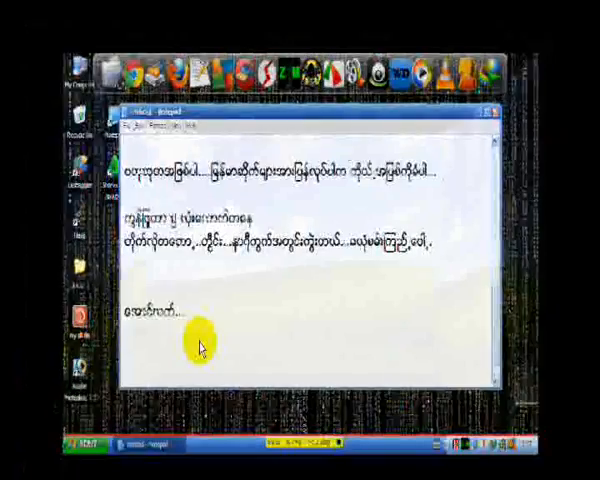
type("see u")
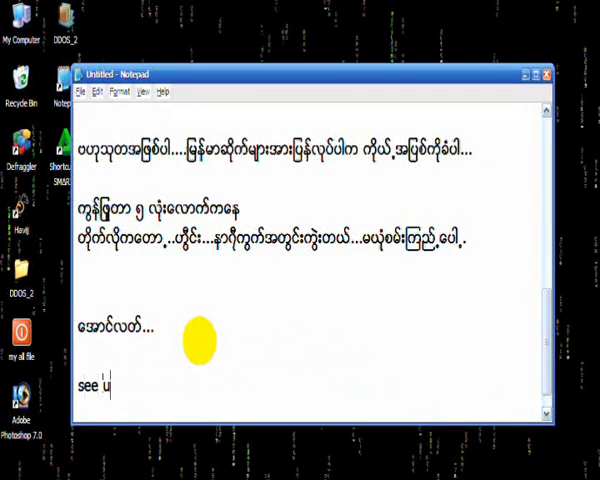
type("...bye..")
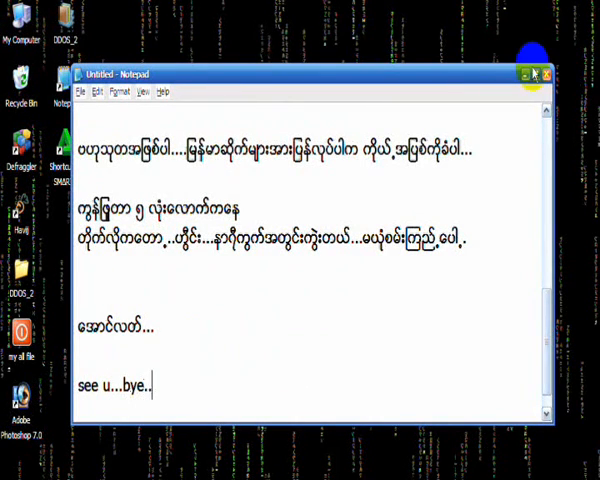
mouse_move(532, 188)
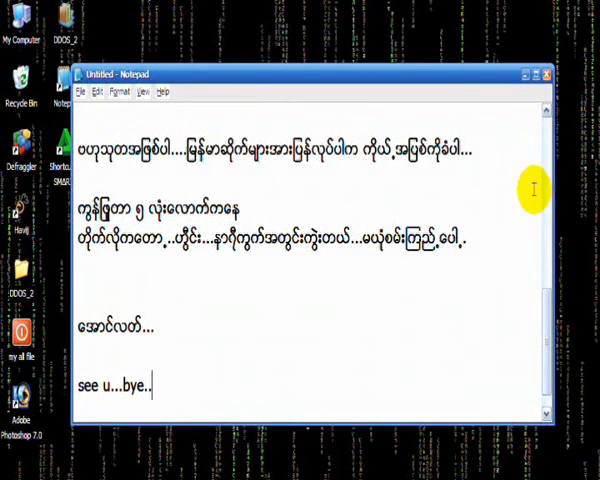